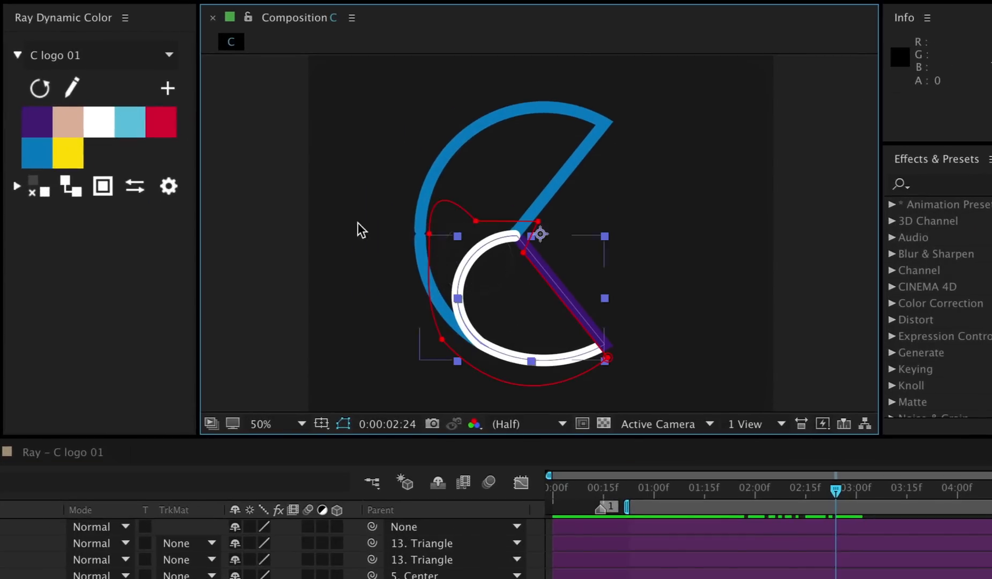
# Step: Filter the timeline for 'color' to reveal palette-linked Fill and Stroke Color expressions
pyautogui.click(161, 122)
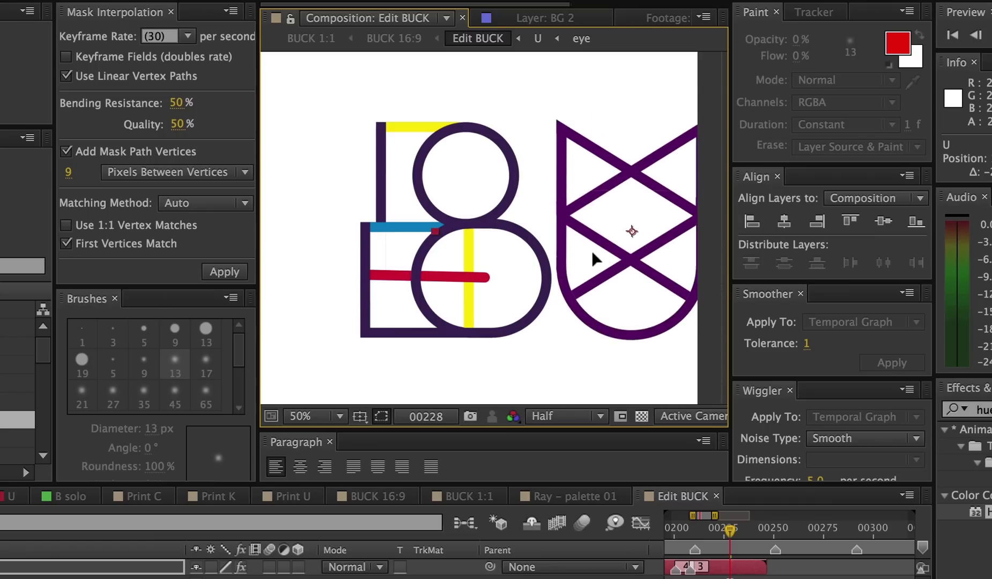
pyautogui.moveTo(545, 252)
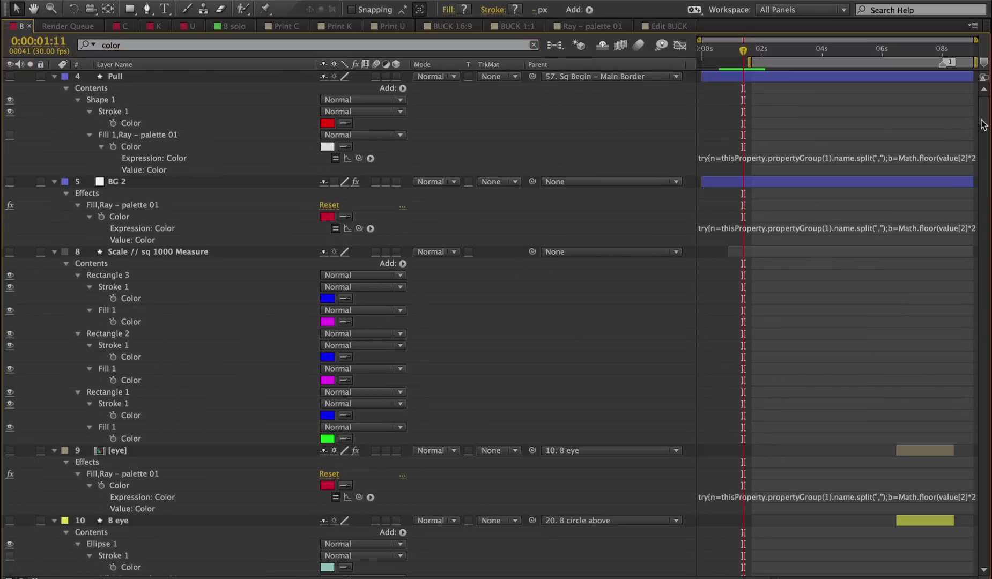
# Step: Show the U composition with the Ray – C logo 01 layer's Color 1–8 effect controls
pyautogui.scroll(-3)
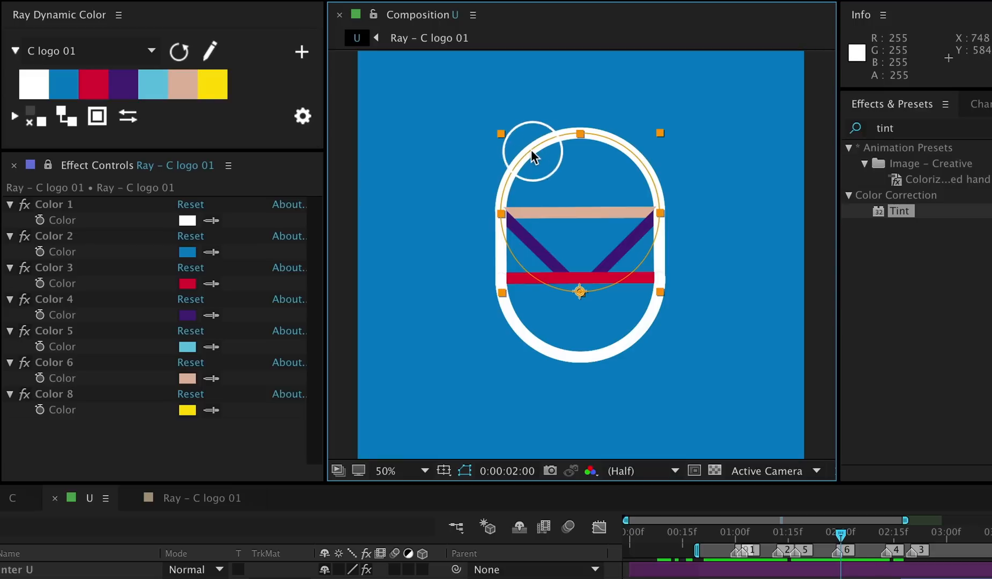
# Step: Change the palette's yellow swatch to orange FF8100 so the U logo's top arc turns orange
pyautogui.click(97, 117)
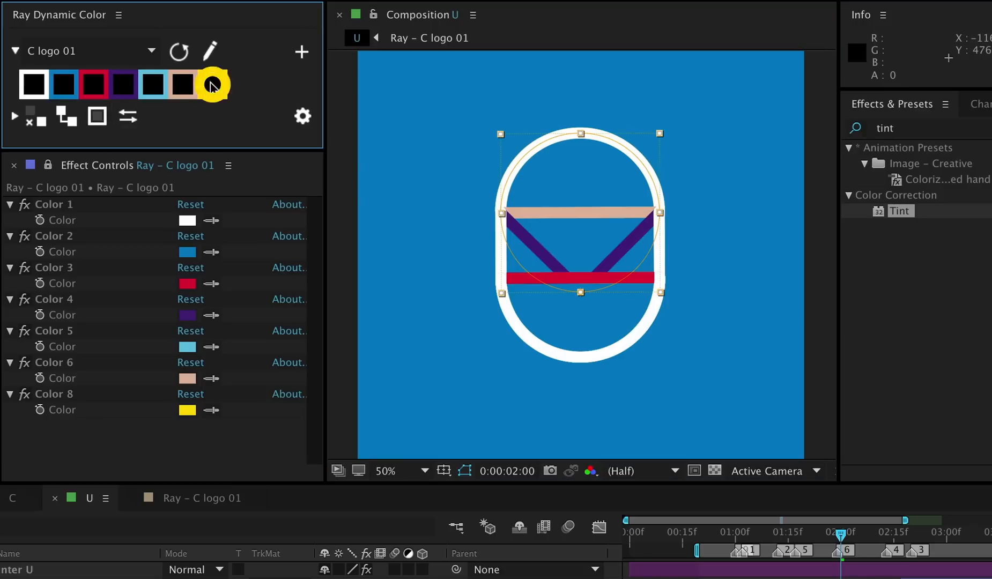
pyautogui.click(212, 84)
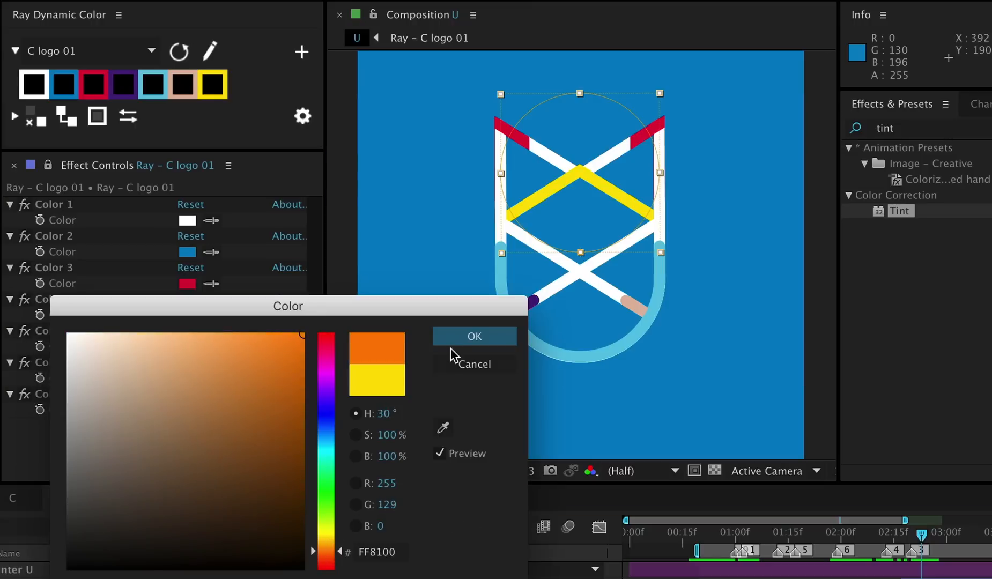
pyautogui.click(474, 336)
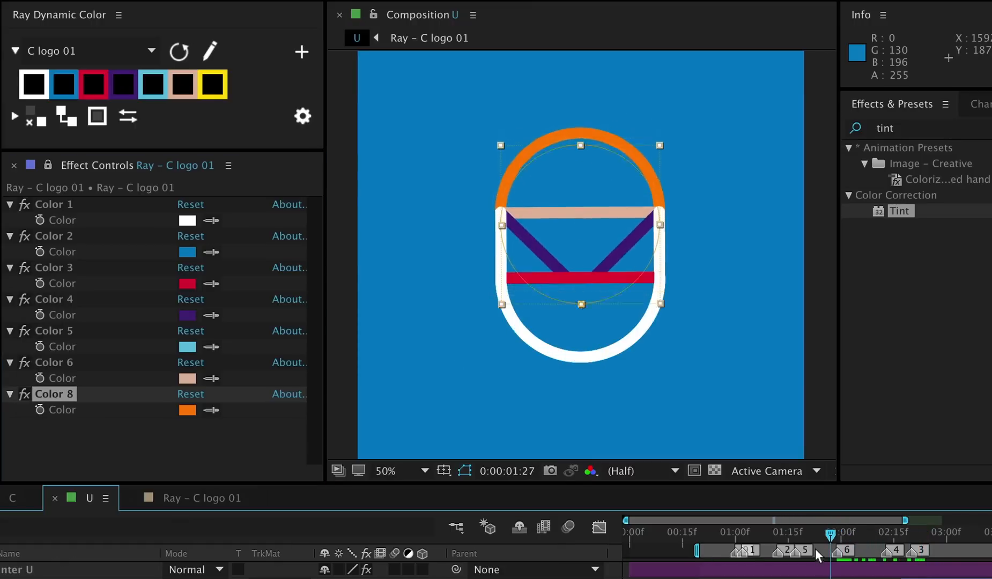